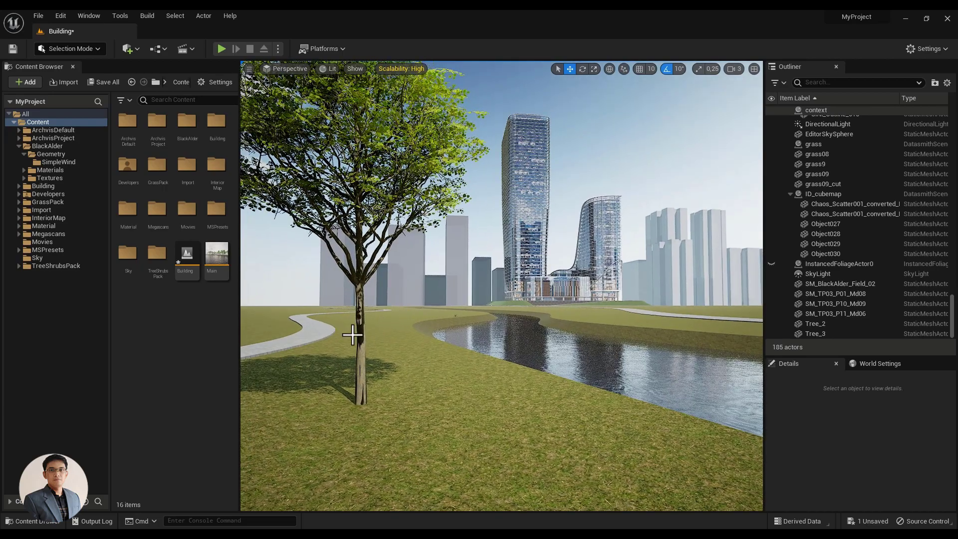
Step: Select the DirectionalLight in the Outliner and filter its Details by 'ra' for ray-tracing options
click(354, 336)
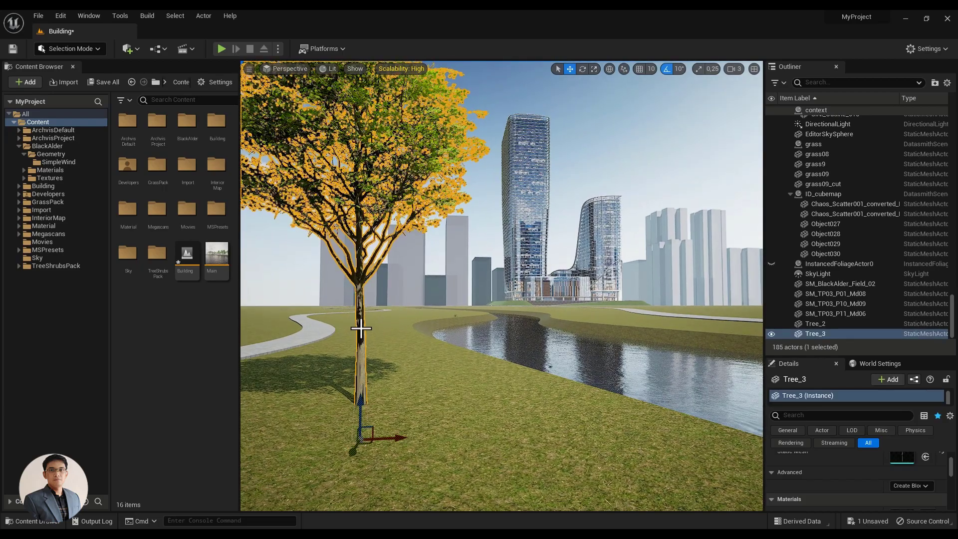
mouse_move(412, 331)
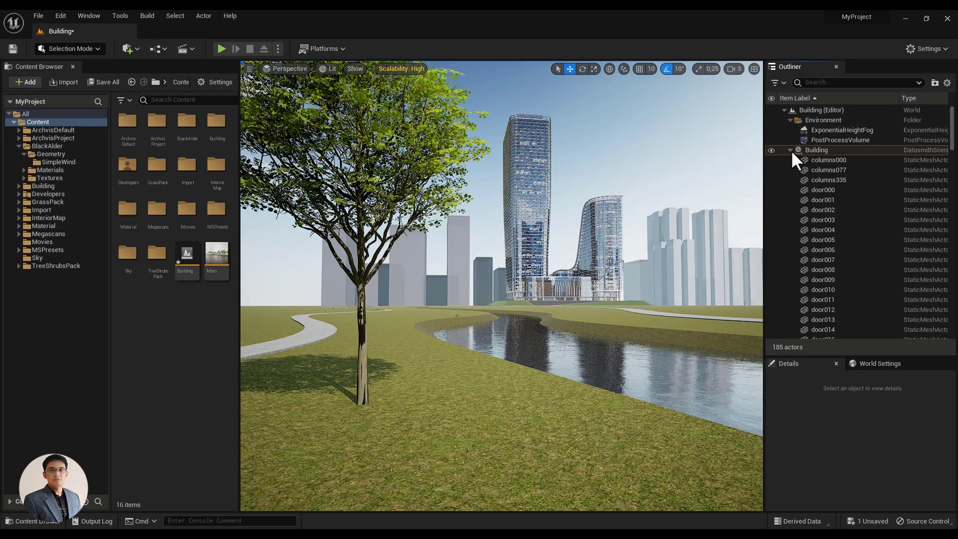
click(790, 150)
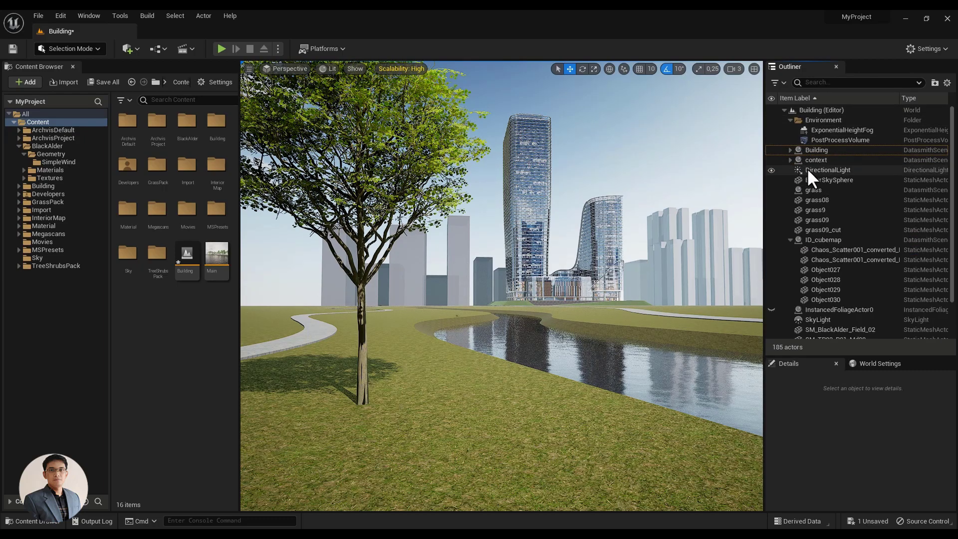
click(828, 170)
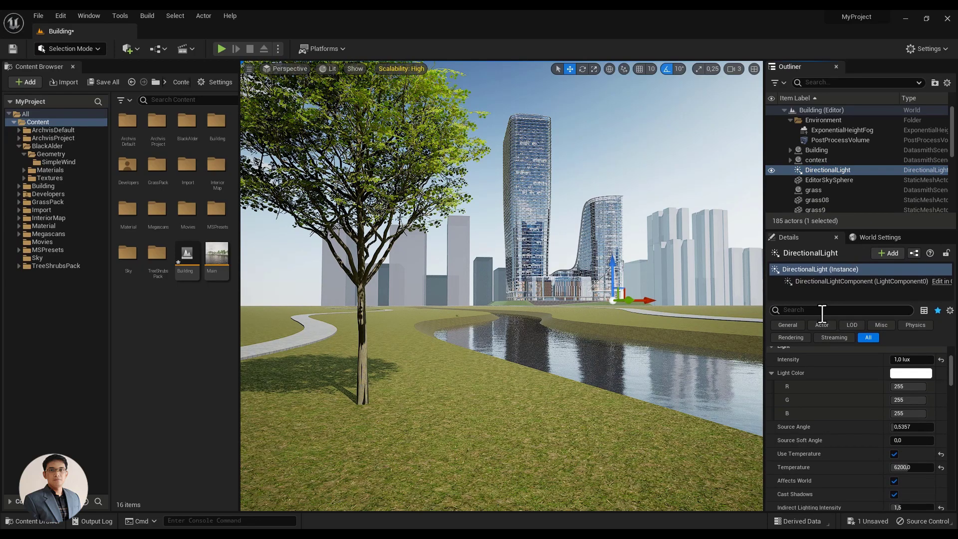
text(ray)
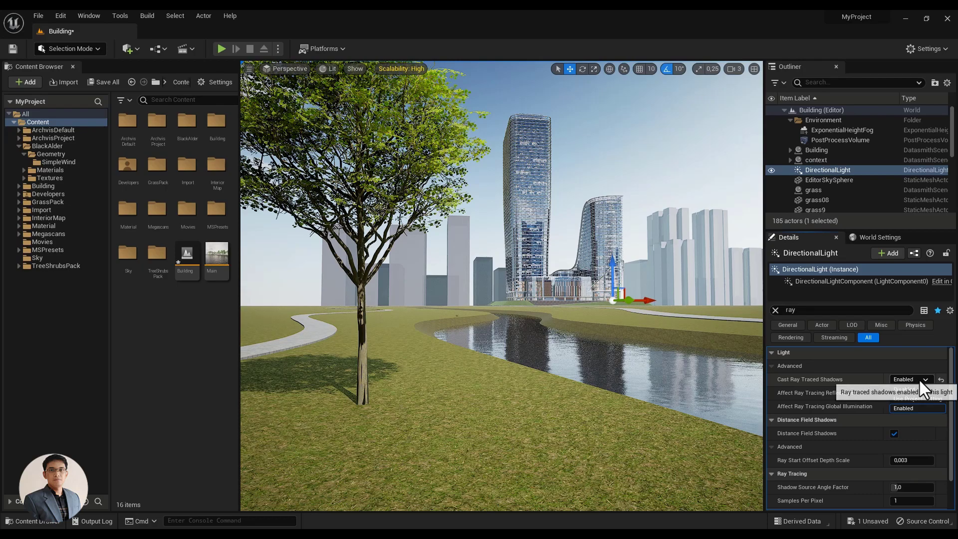
Step: Set Cast Ray Traced Shadows to Disabled, then back to Enabled, comparing the tree shadow
click(911, 380)
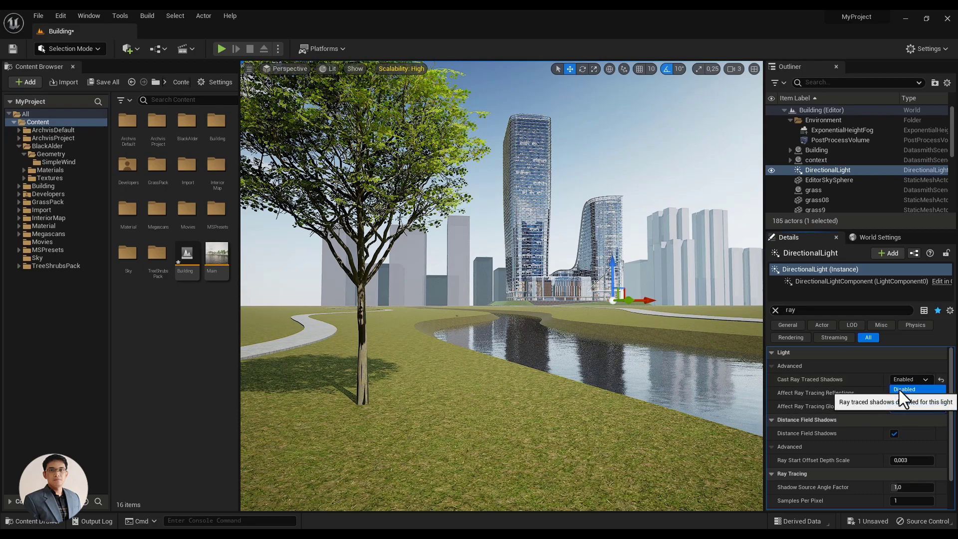
click(907, 389)
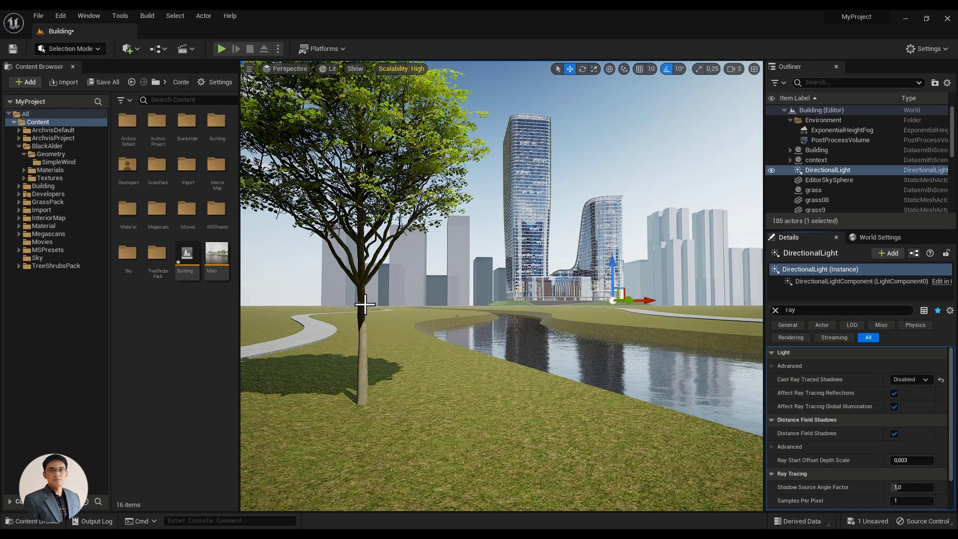
click(910, 379)
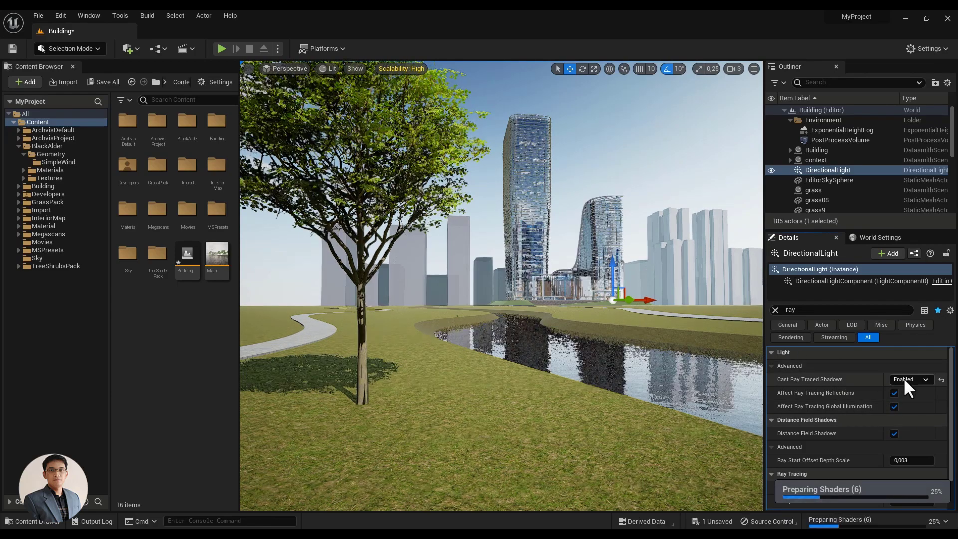
click(911, 379)
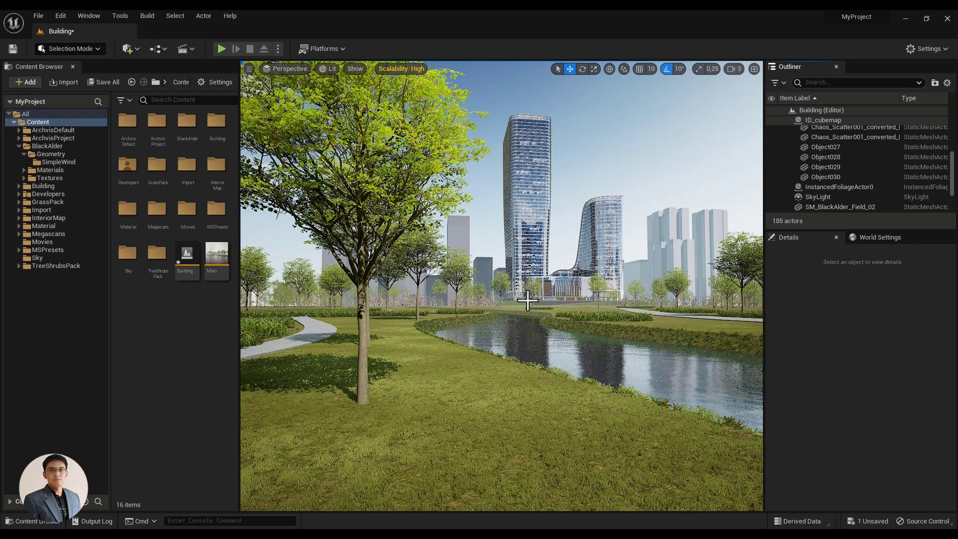
mouse_move(839, 187)
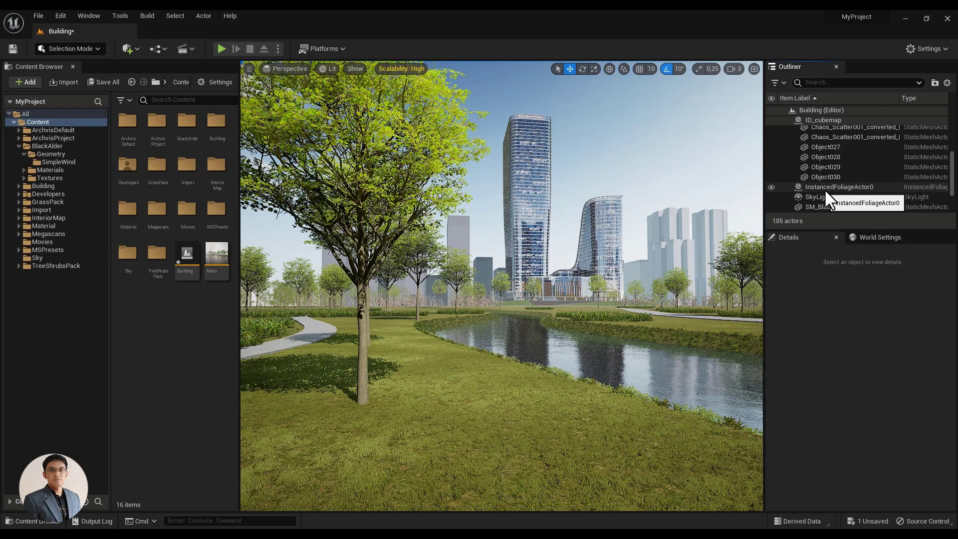
Step: Filter the Outliner by 'direc' and select the DirectionalLight
scroll(down, 3)
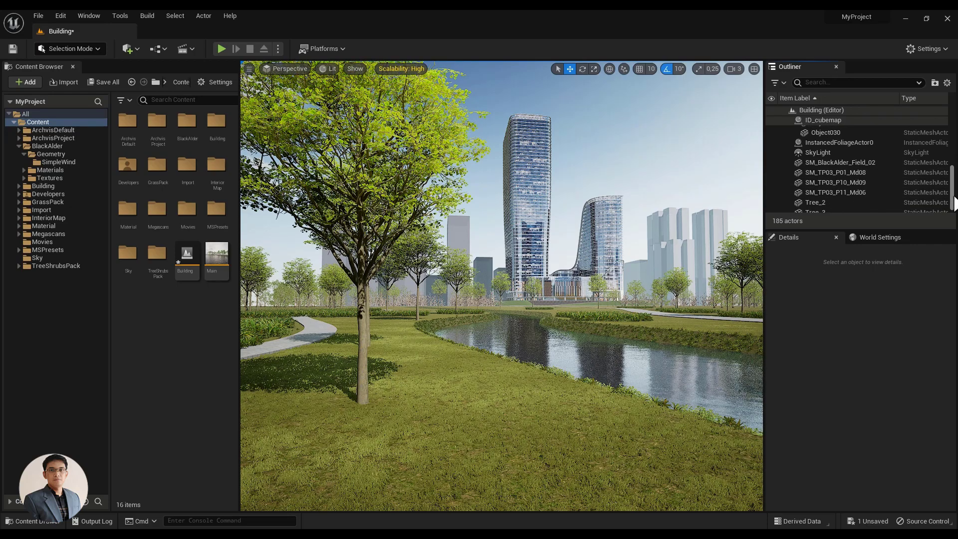
click(855, 83)
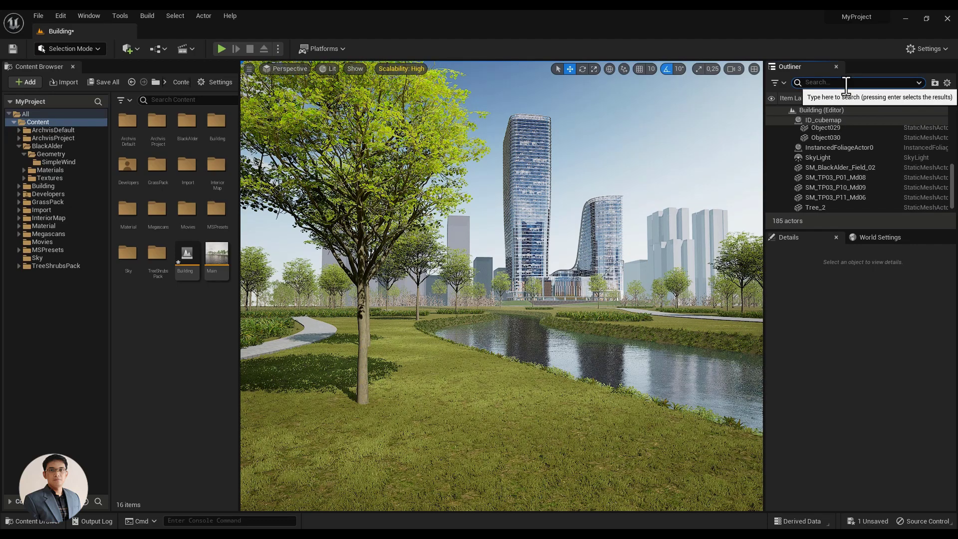
text(direc)
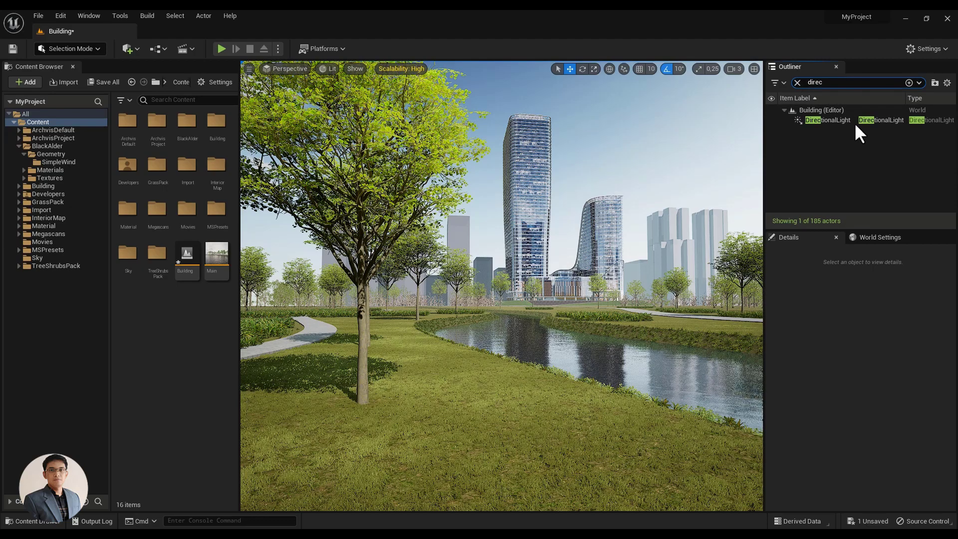
click(829, 120)
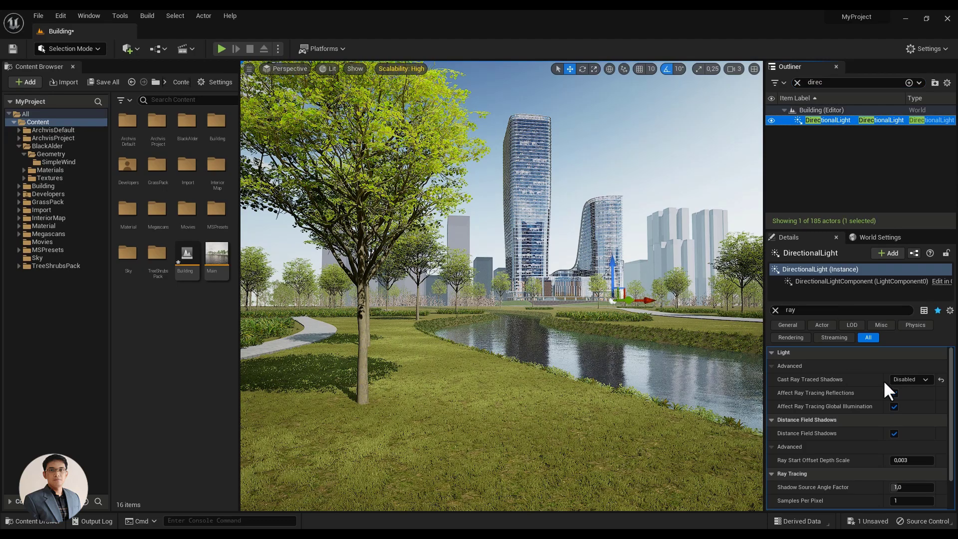
Step: Toggle Cast Ray Traced Shadows between Enabled and Disabled, leaving it Enabled
click(927, 379)
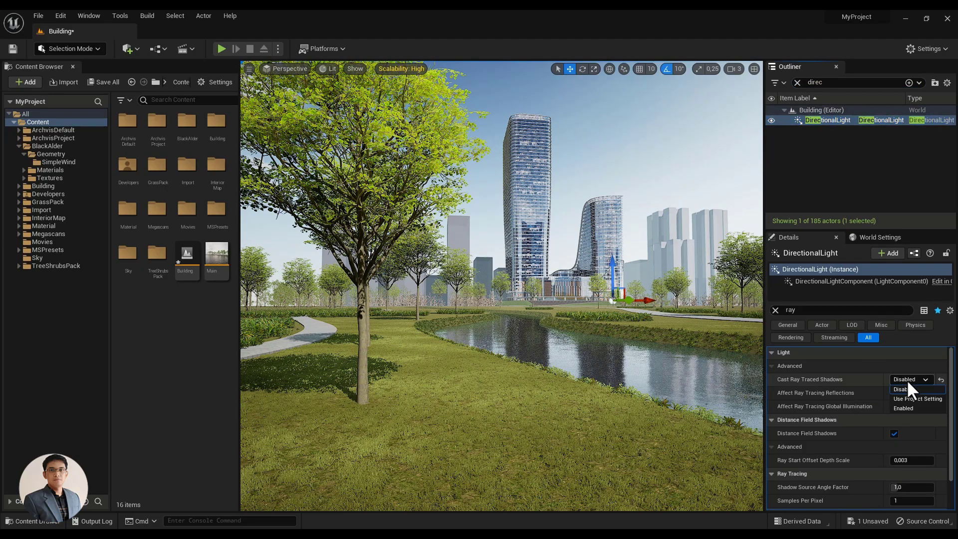
click(904, 407)
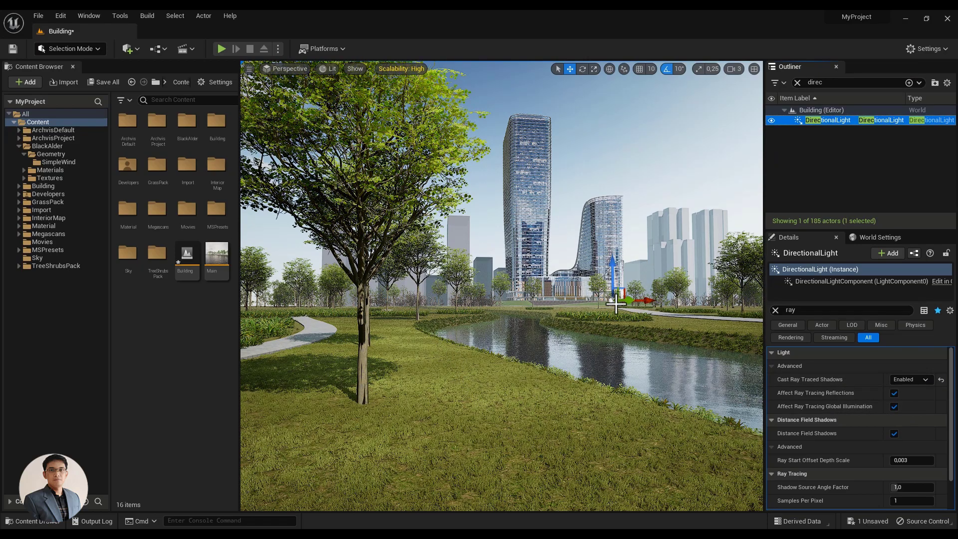
mouse_move(911, 379)
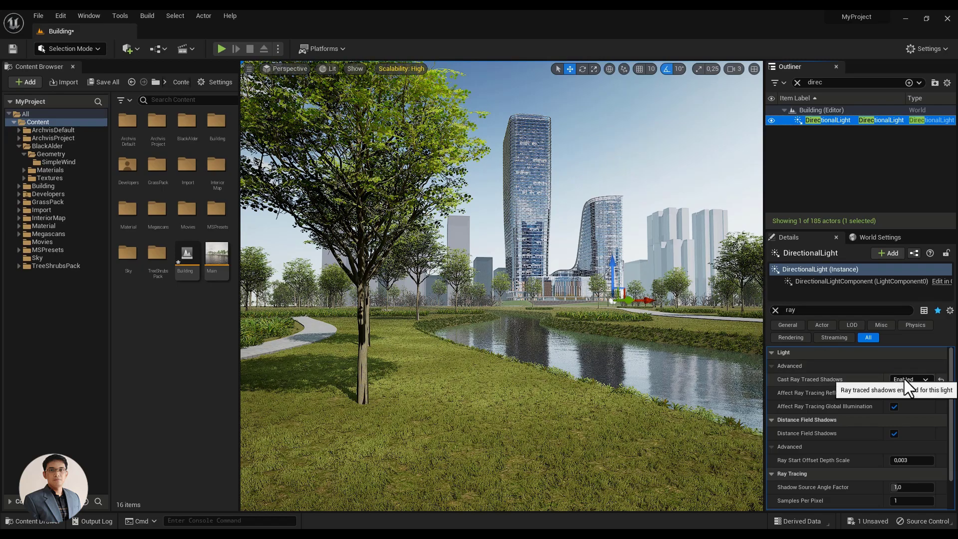
click(911, 379)
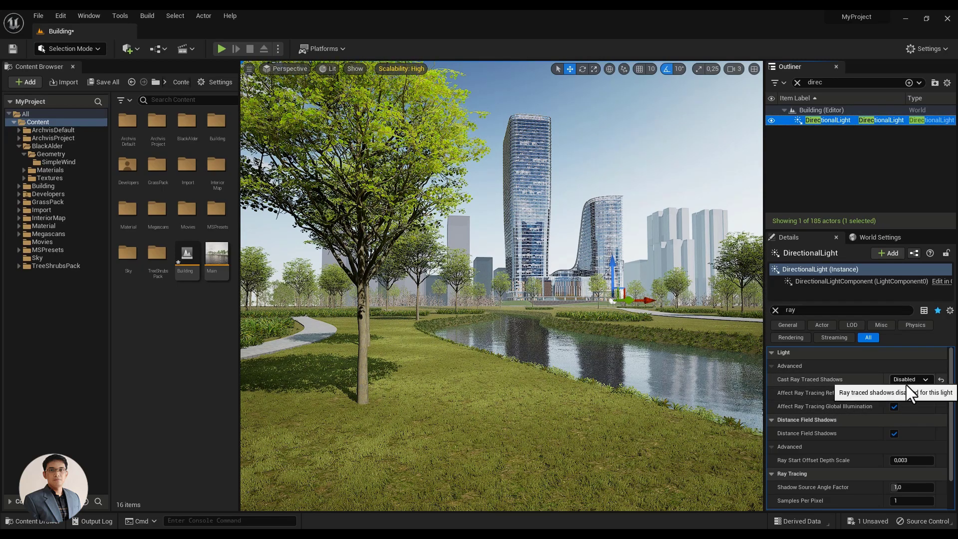
click(911, 380)
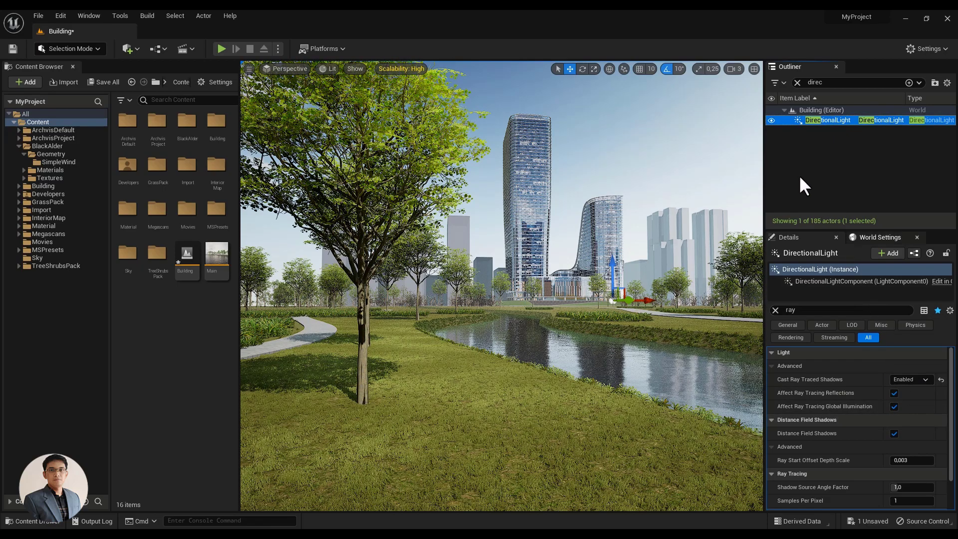
click(797, 83)
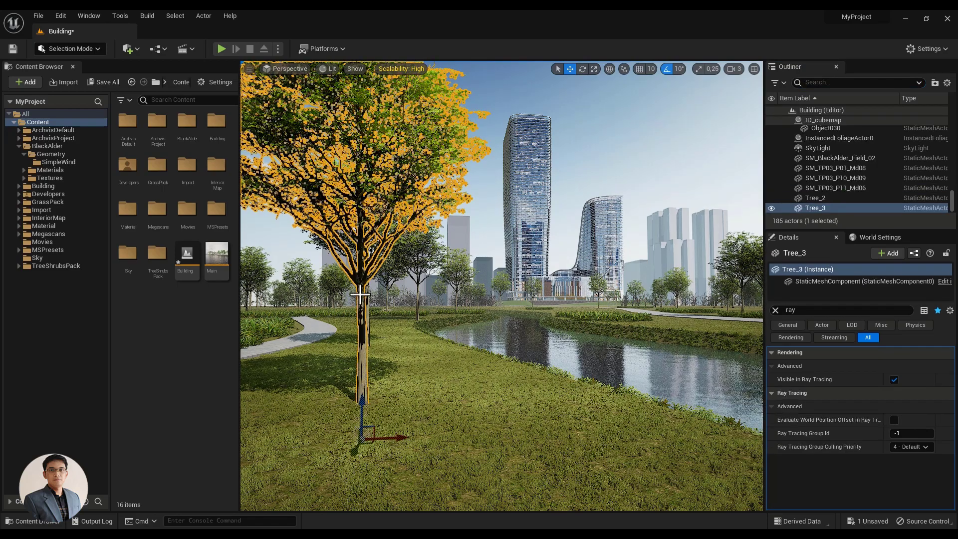
Step: Select Tree_3 and browse to its static mesh asset in the SimpleWind folder
click(775, 310)
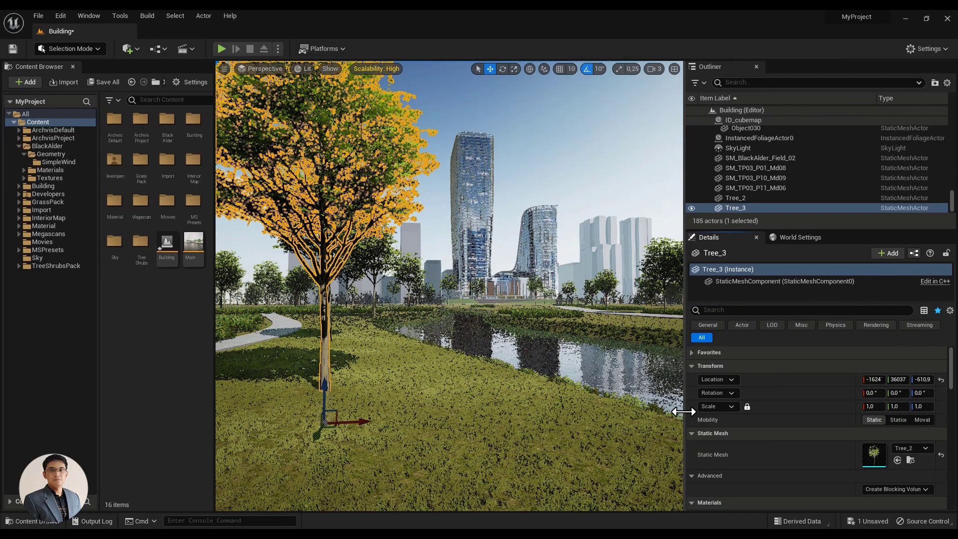
click(59, 163)
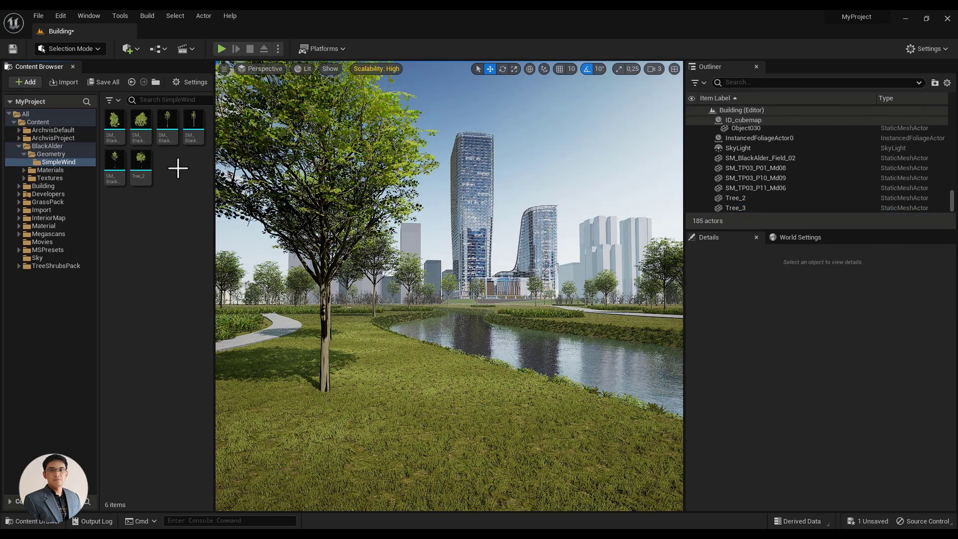
Step: Open the Tree_2 mesh editor and set Nanite Fallback Relative Error to 0
double_click(140, 160)
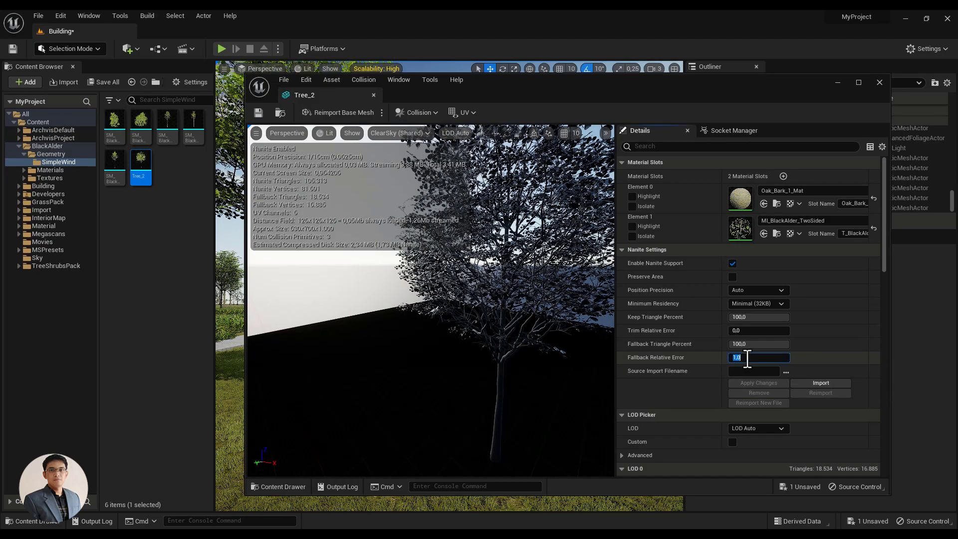
text(0)
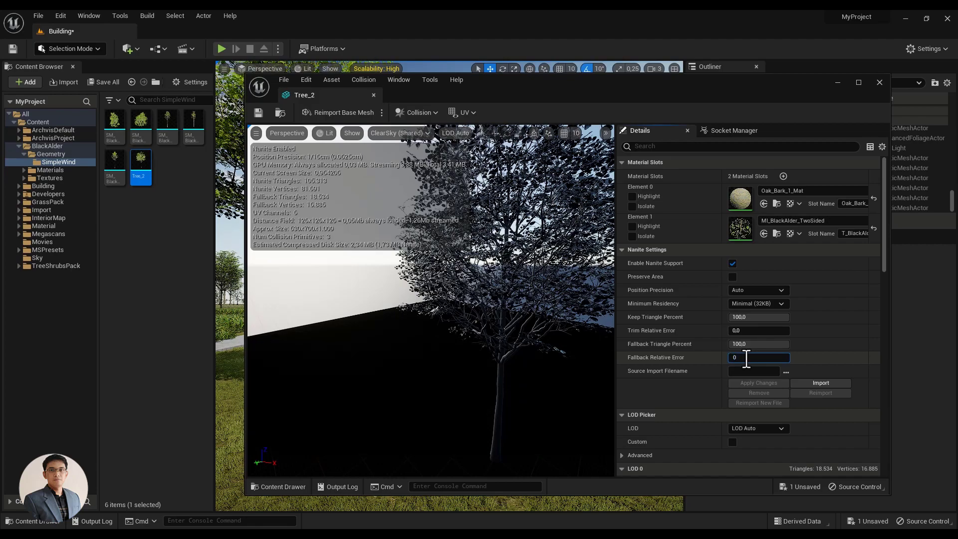